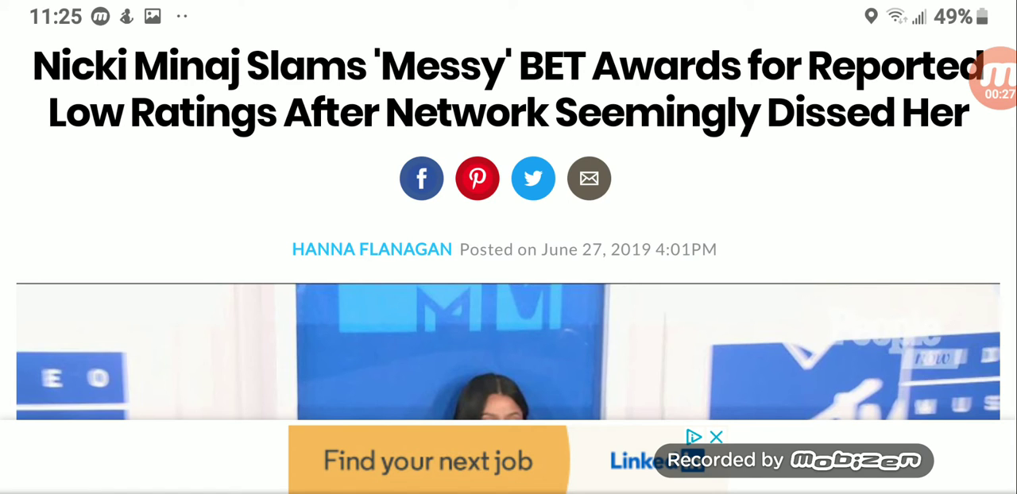
# Scroll past the headline to the Nicki Minaj video and close the LinkedIn job ad.
pyautogui.scroll(-3)
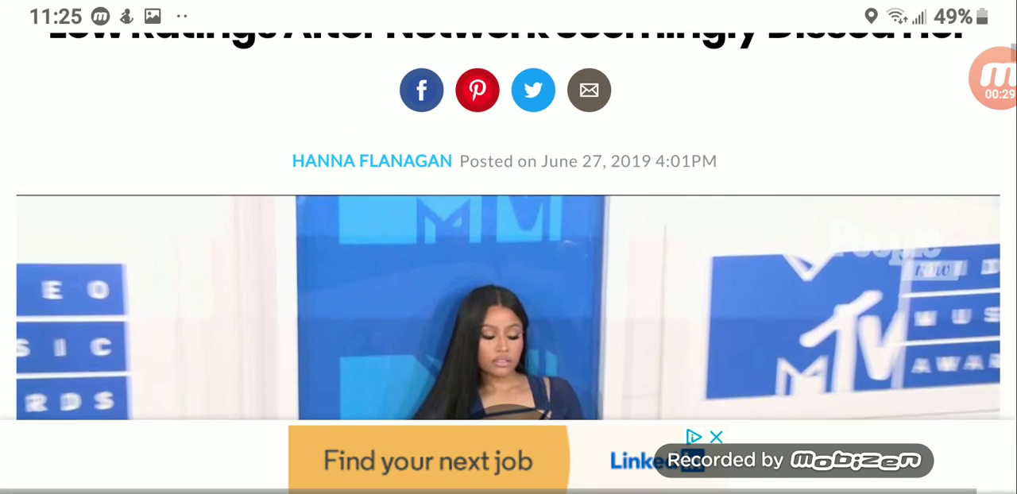
pyautogui.scroll(-3)
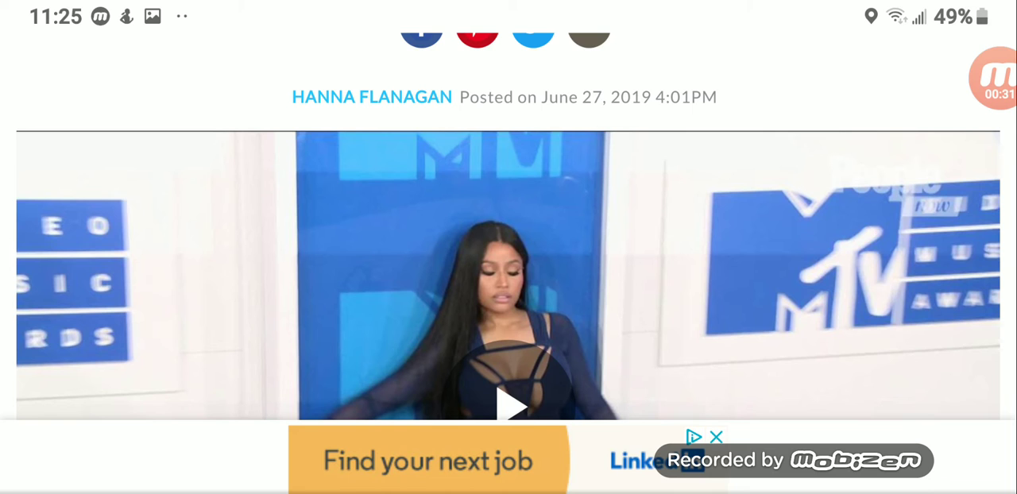
pyautogui.click(716, 437)
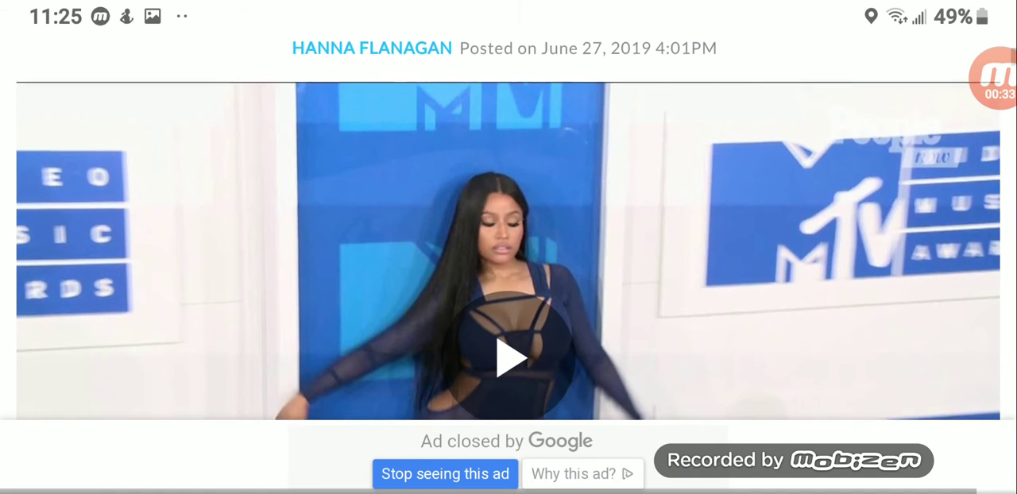
# Scroll past Minaj's quote and related links to the 12.7 million viewers Nielsen paragraph.
pyautogui.scroll(-3)
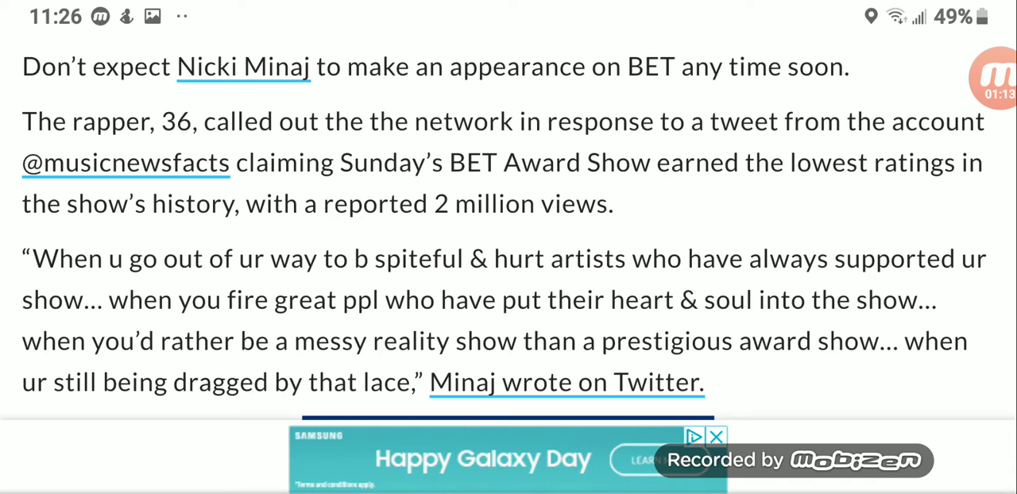
pyautogui.scroll(-3)
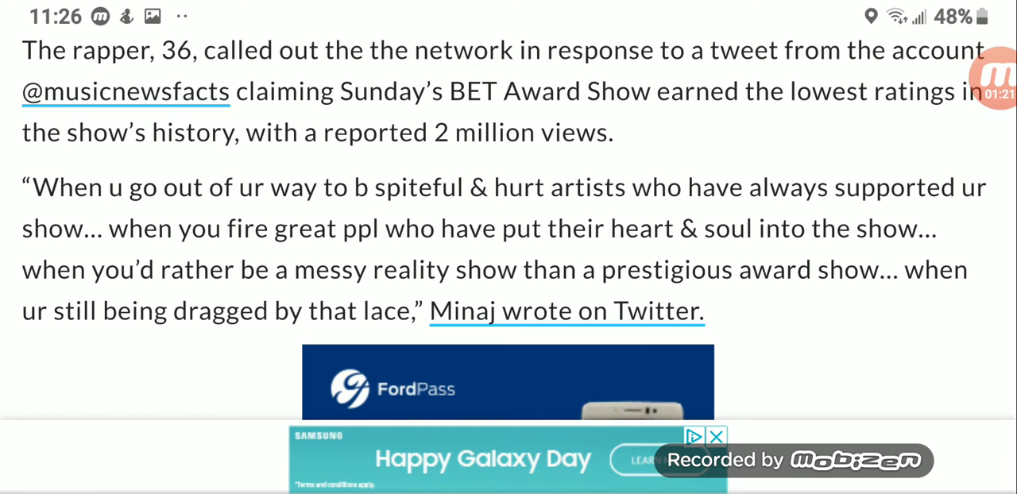
pyautogui.scroll(-3)
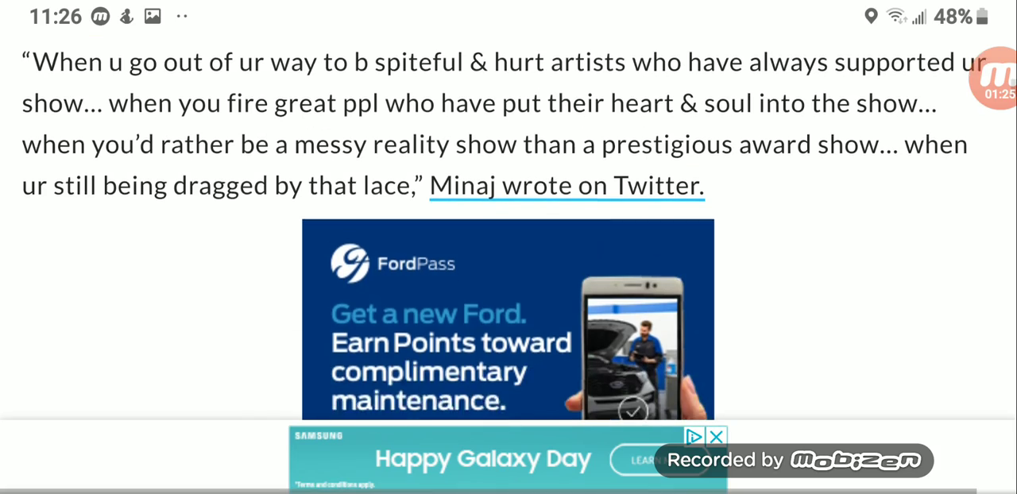
pyautogui.scroll(-3)
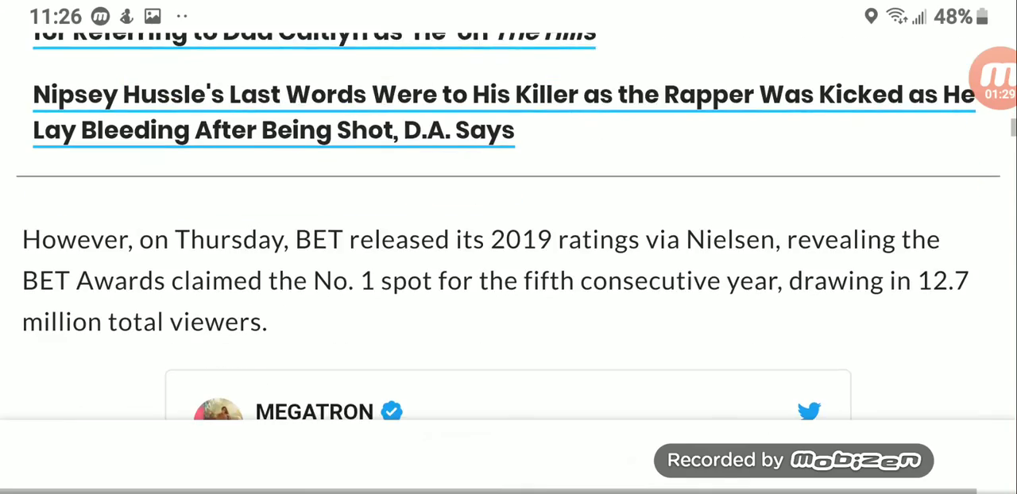
# Scroll through the MEGATRON tweet to the Music News Facts ratings chart.
pyautogui.scroll(-3)
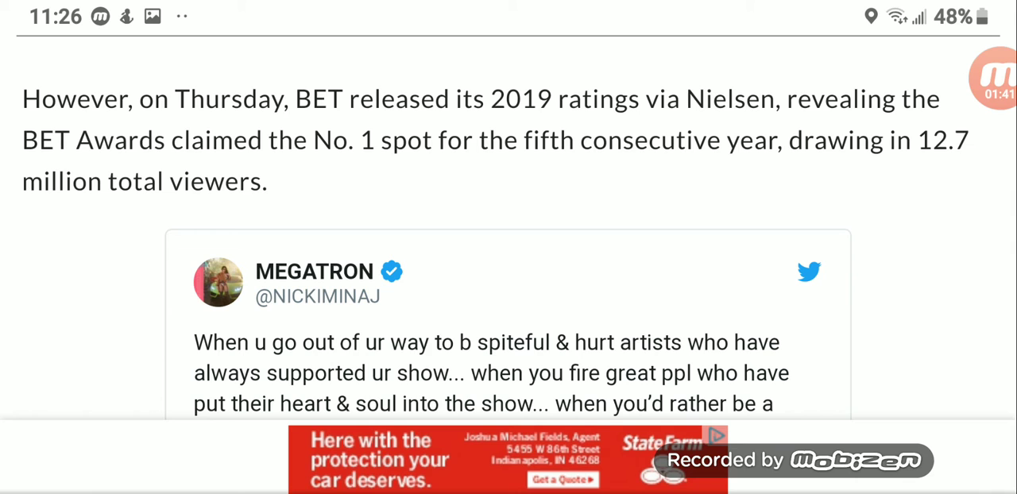
pyautogui.scroll(-3)
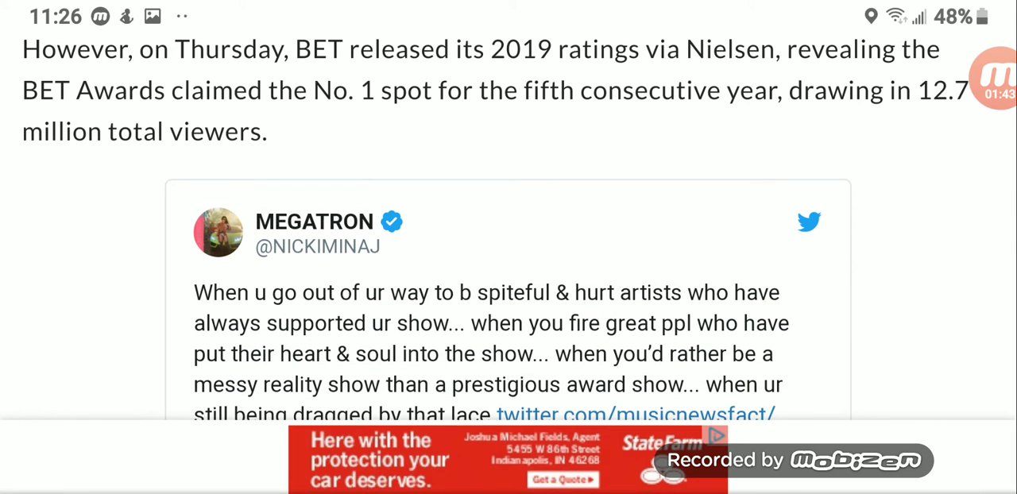
pyautogui.scroll(-3)
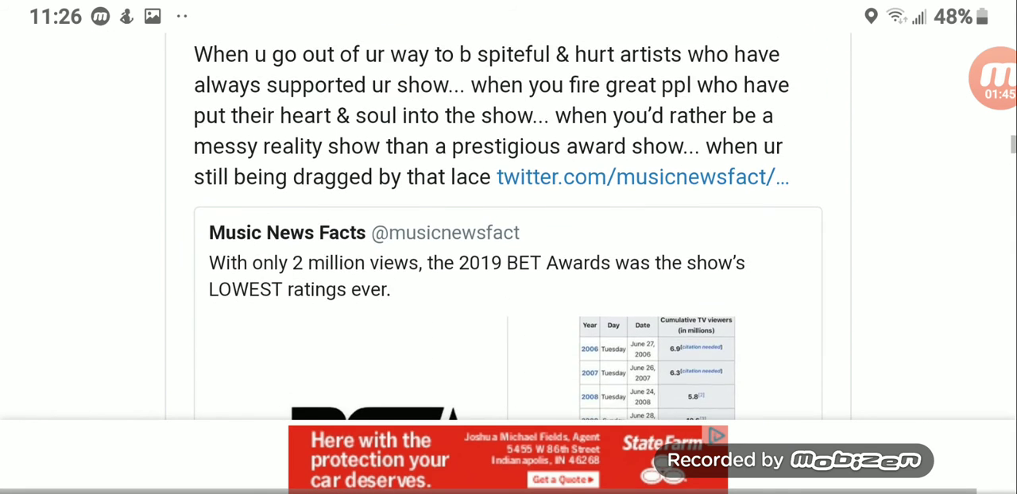
pyautogui.scroll(-3)
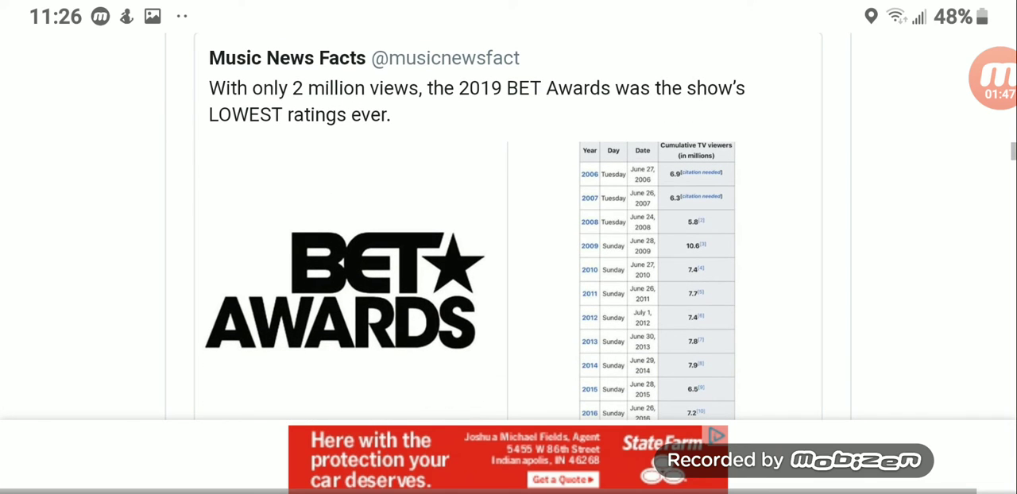